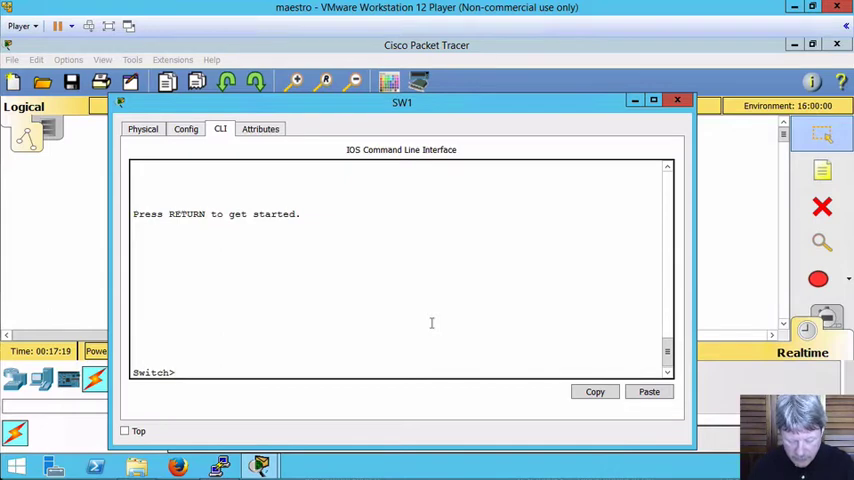
- Enter privileged and global configuration mode and set the hostname to SW1
type("en")
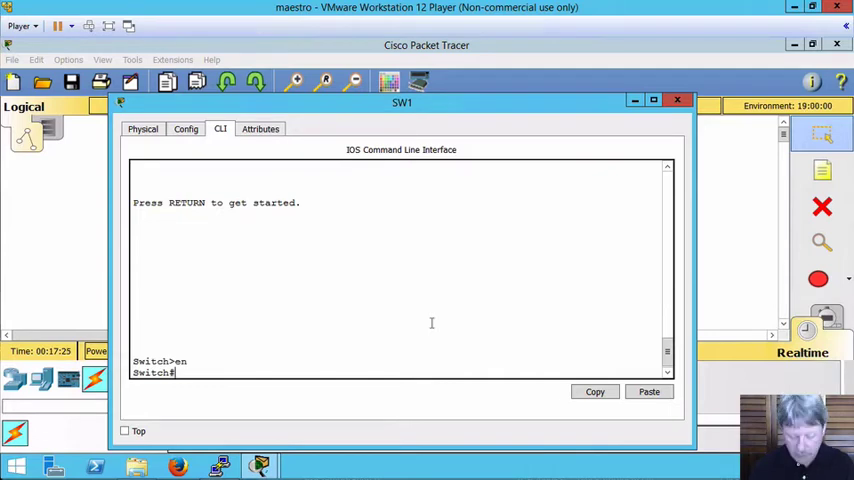
type("cont f")
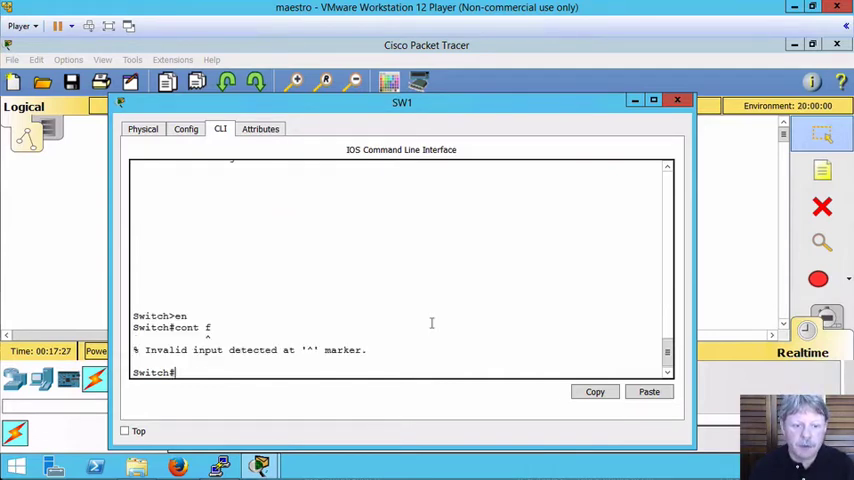
type("conf t")
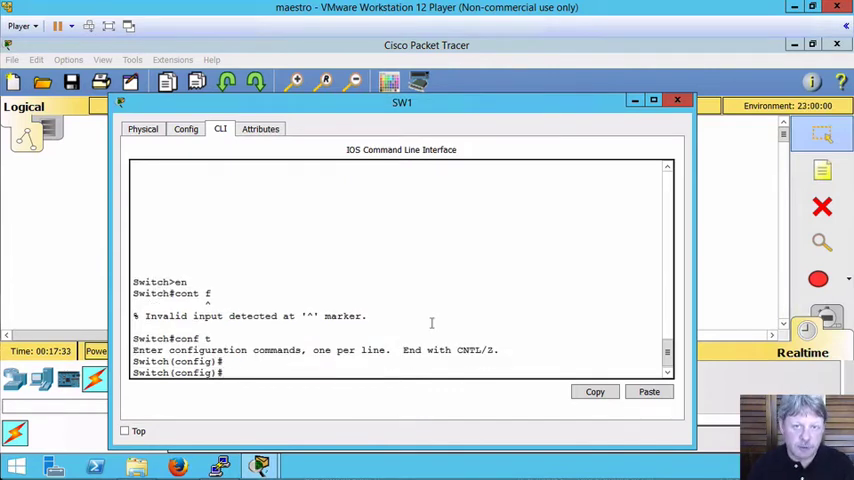
type("h")
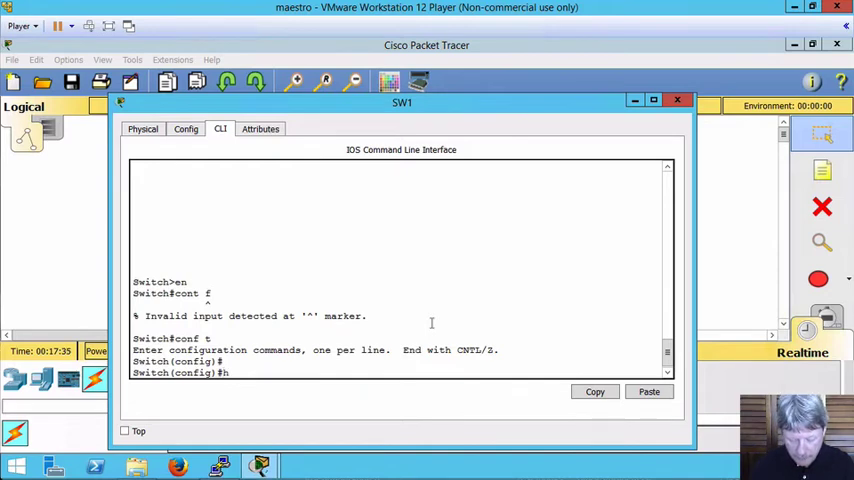
type("hos")
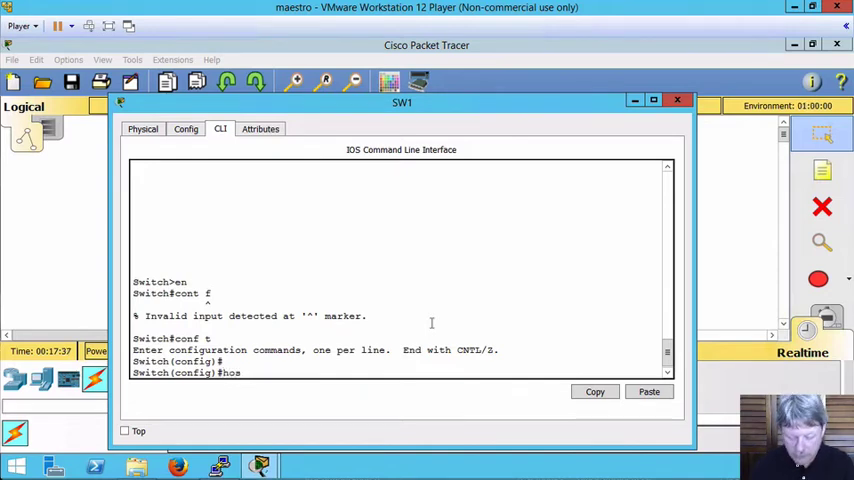
type("tname")
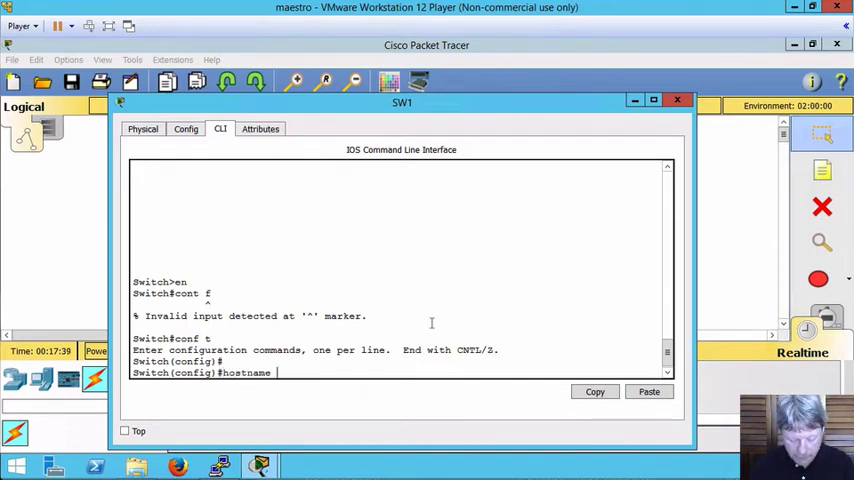
key("Return")
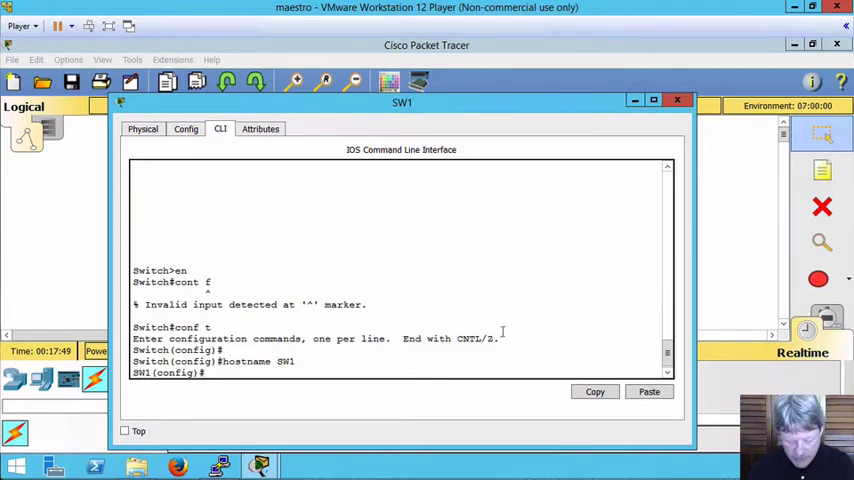
- Leave configuration mode with end and enter the reload command
type("end")
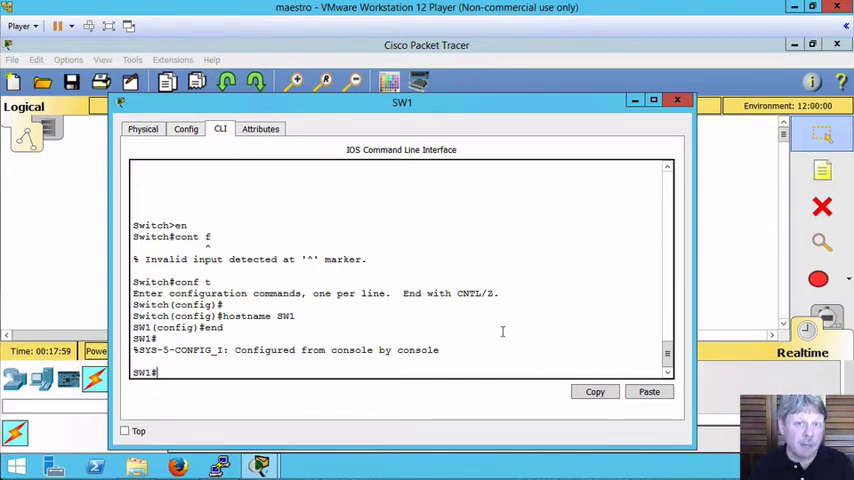
type("reload")
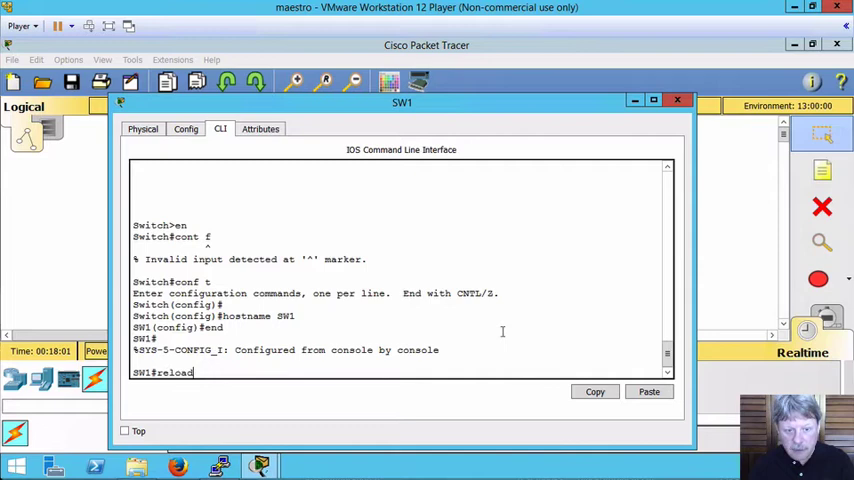
- Confirm the reload so the switch boots back unsaved as Switch
key("Return")
type("host")
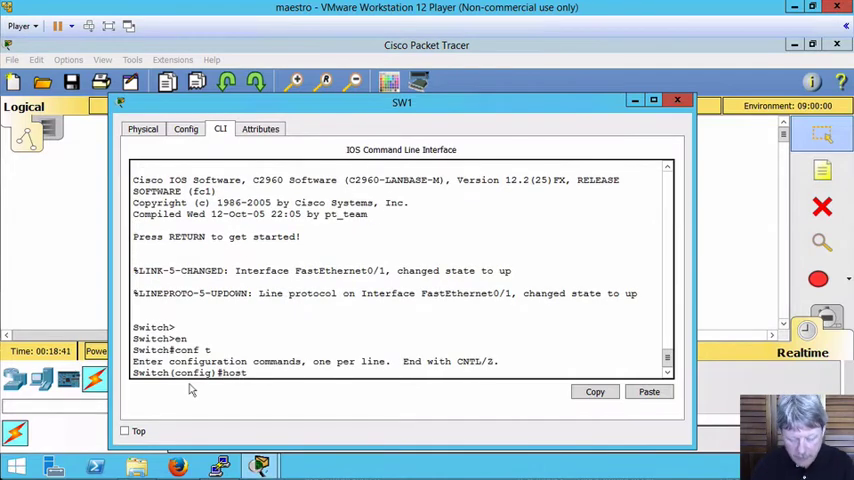
- Apply hostname SW1 again and return to privileged mode with end
type(" SW1")
key("Return")
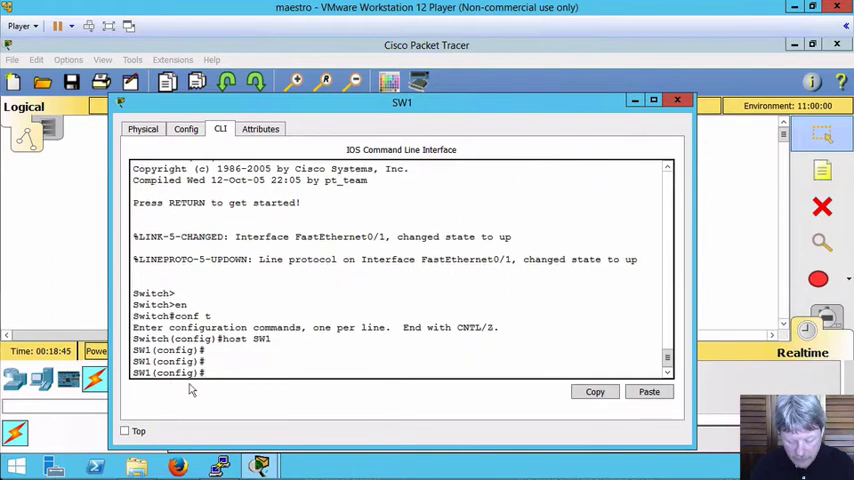
type("end")
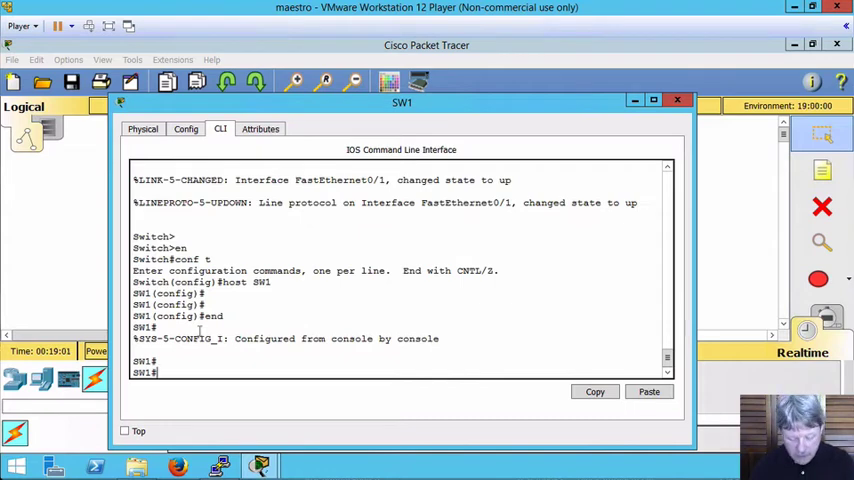
- Copy running-config to startup-config, accepting the default destination filename
type("copy")
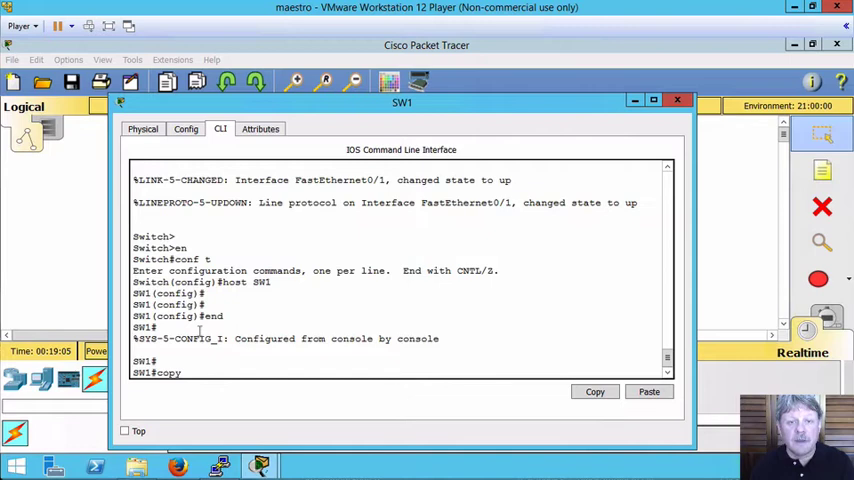
type("running-config")
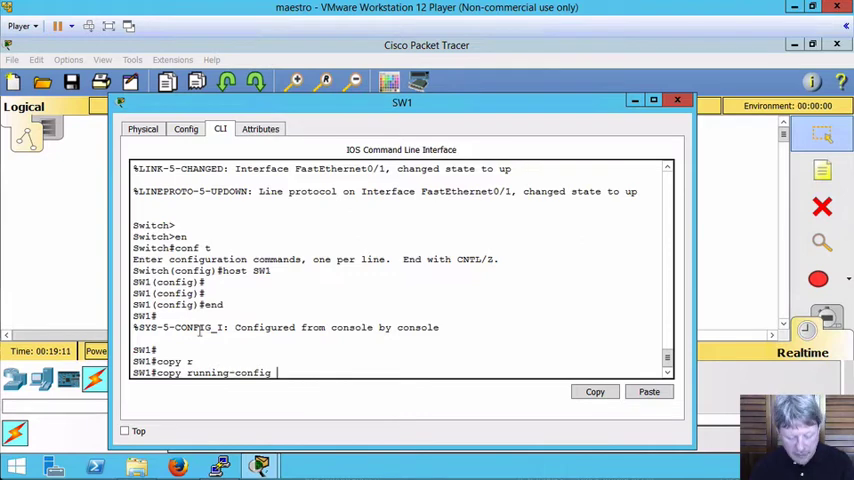
type("startup-config")
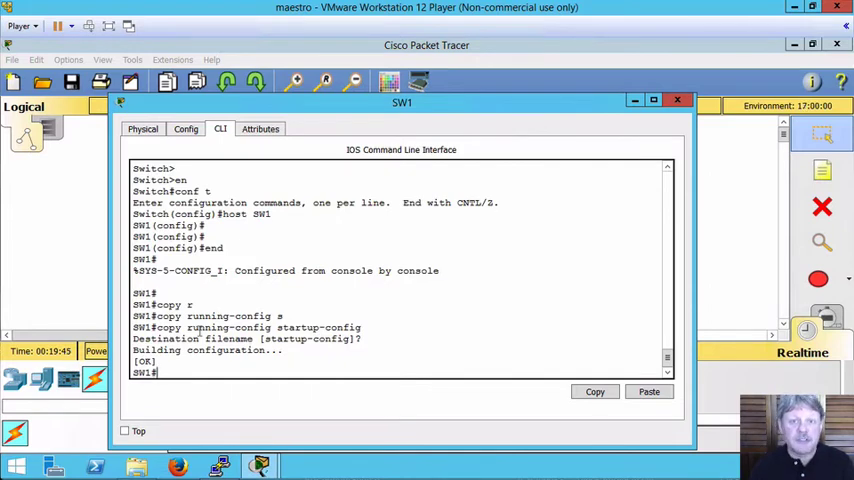
- Reload the switch and reach the SW1> prompt, confirming the saved hostname persisted
type("re")
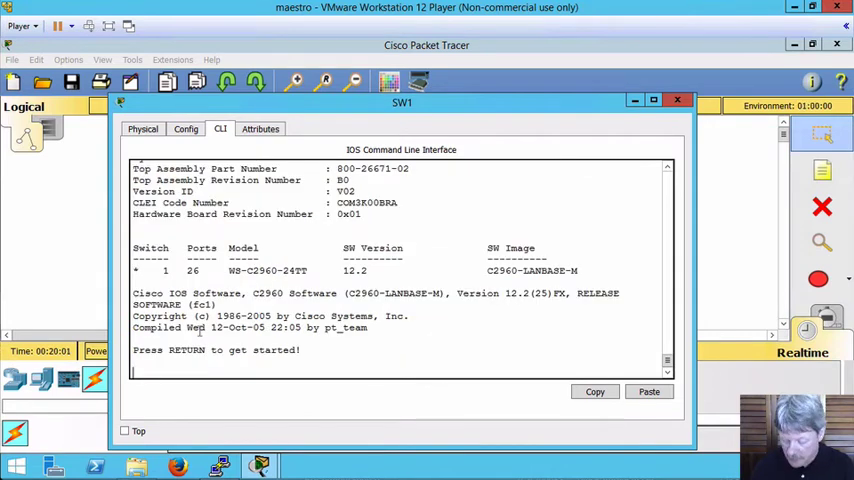
key("Return")
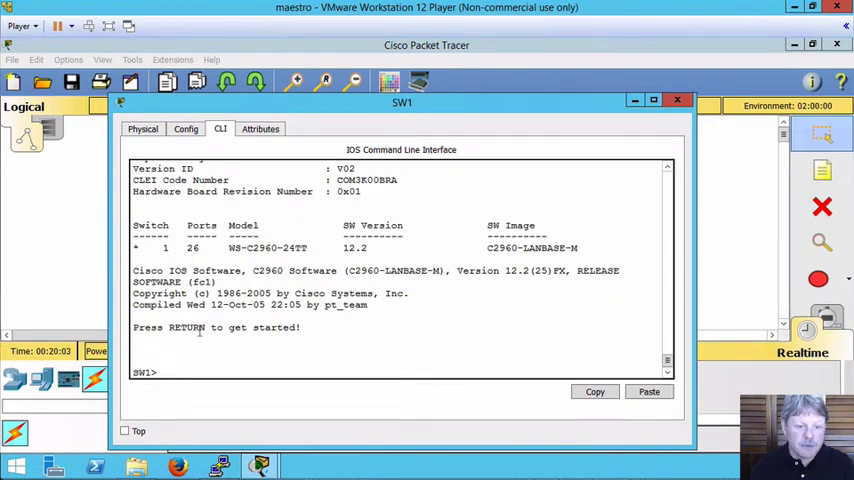
key("Return")
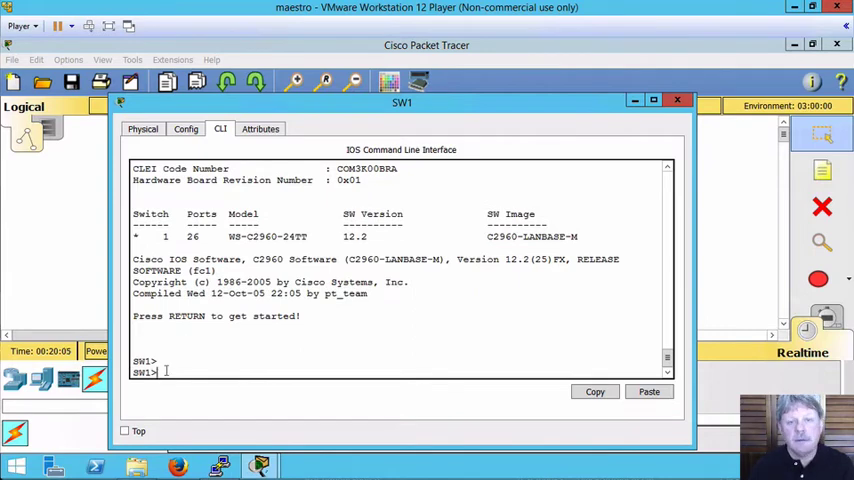
mouse_move(180, 408)
type("host")
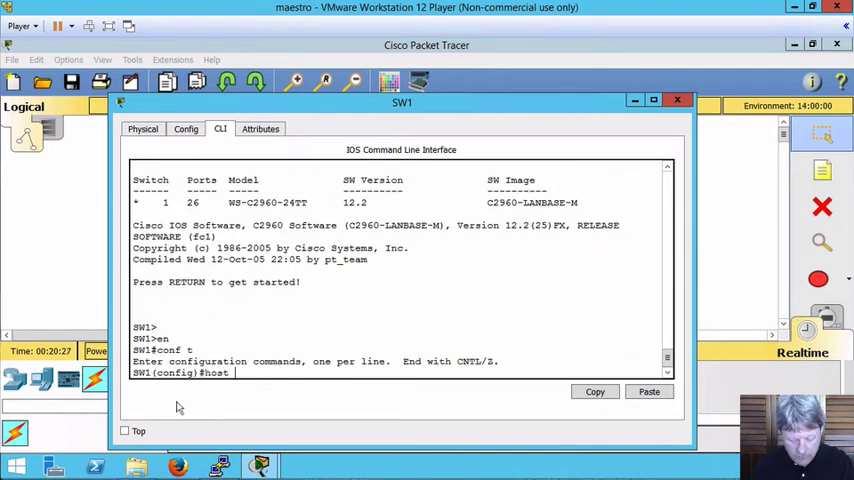
- Set the hostname to WrongHostName in global configuration mode and enter exit
type("Wrong")
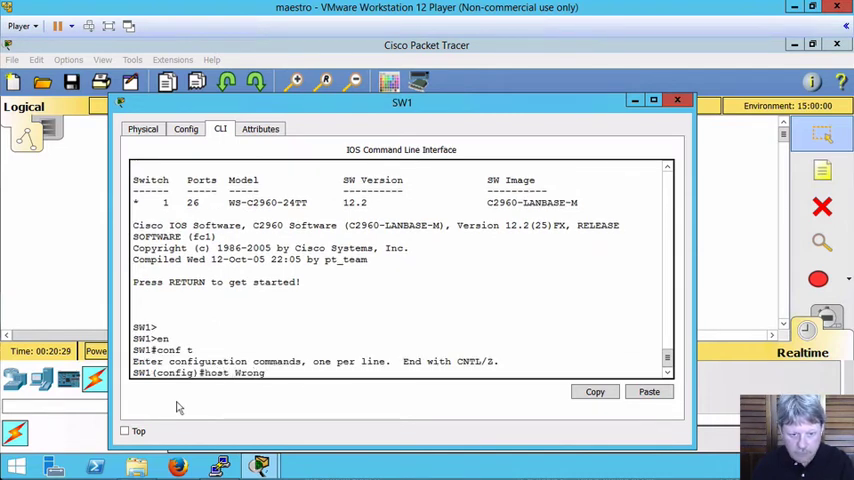
type("HostName")
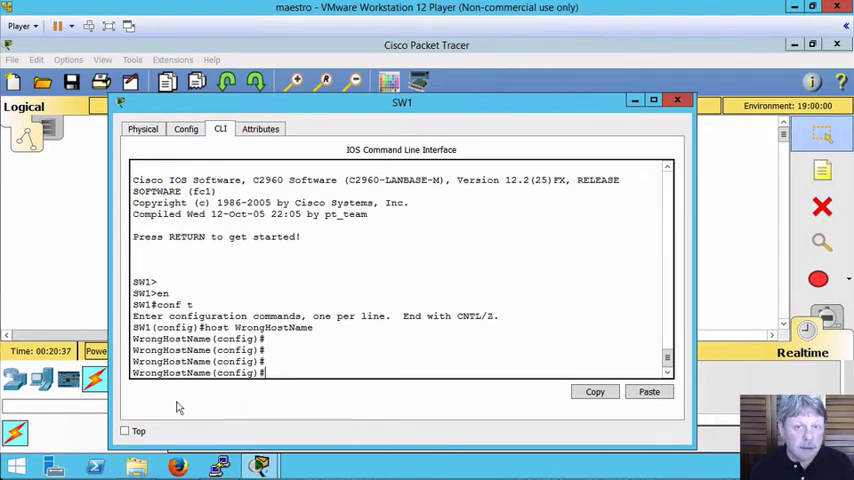
type("exit")
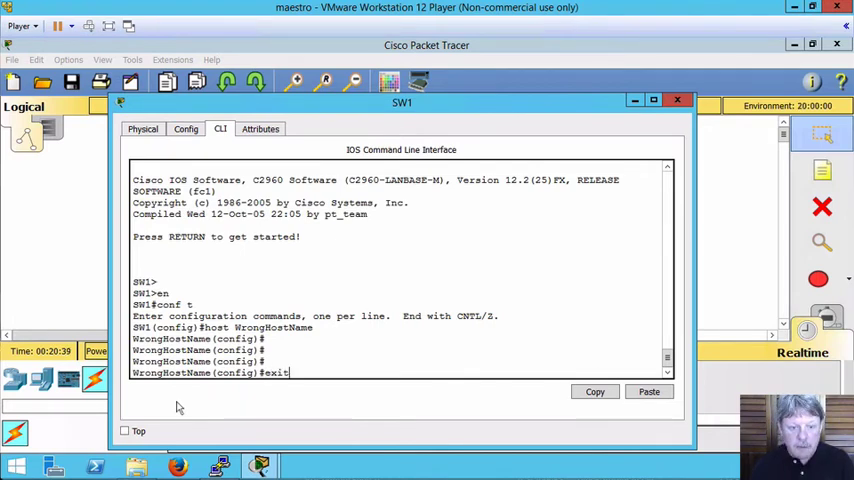
- Leave configuration mode and copy startup-config to running-config, restoring hostname SW1
key("Return")
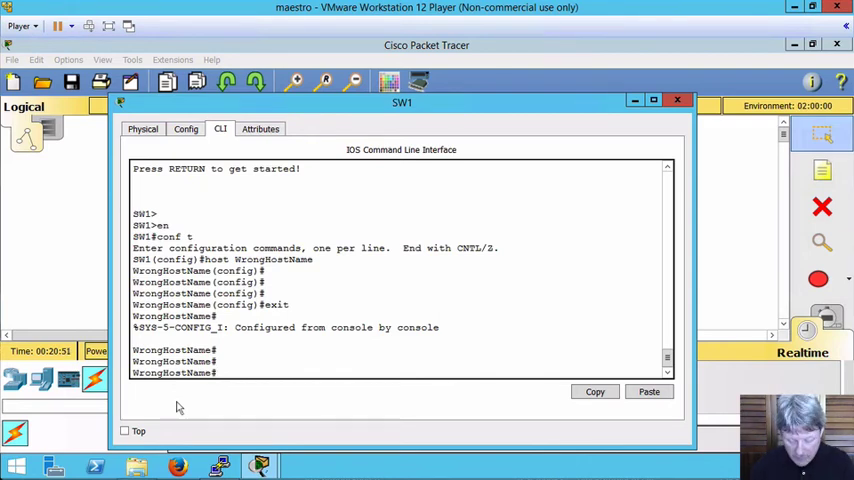
type("copy startup-config running-config")
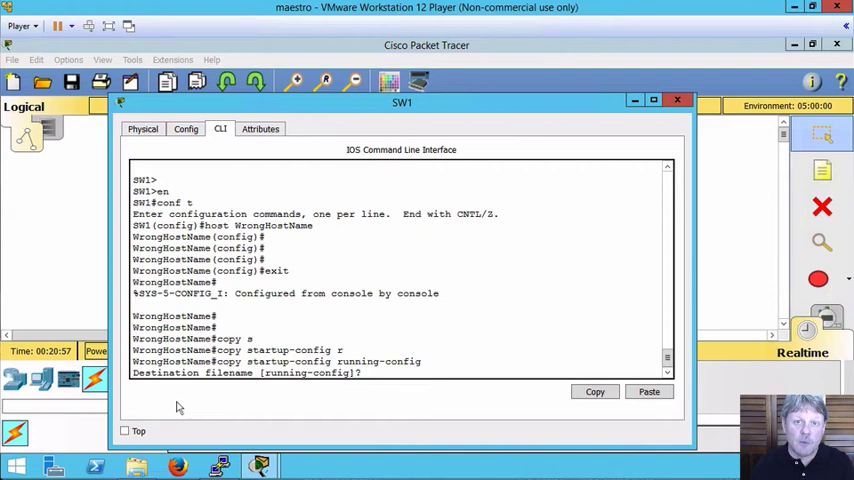
key("Return")
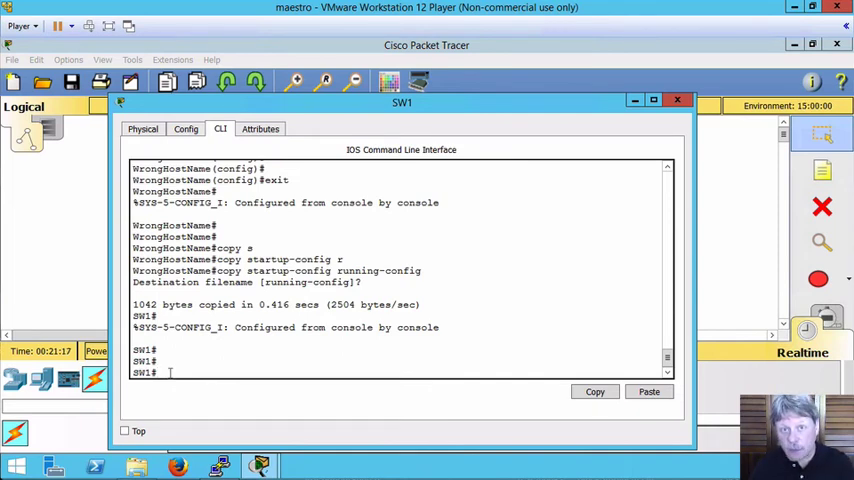
- Erase startup-config, confirming [OK], and enter the reload command
type("erase s")
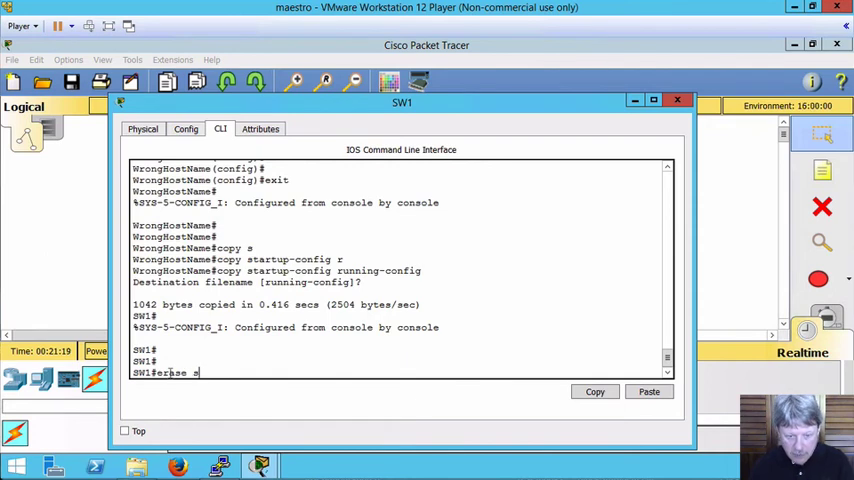
type("artup-config")
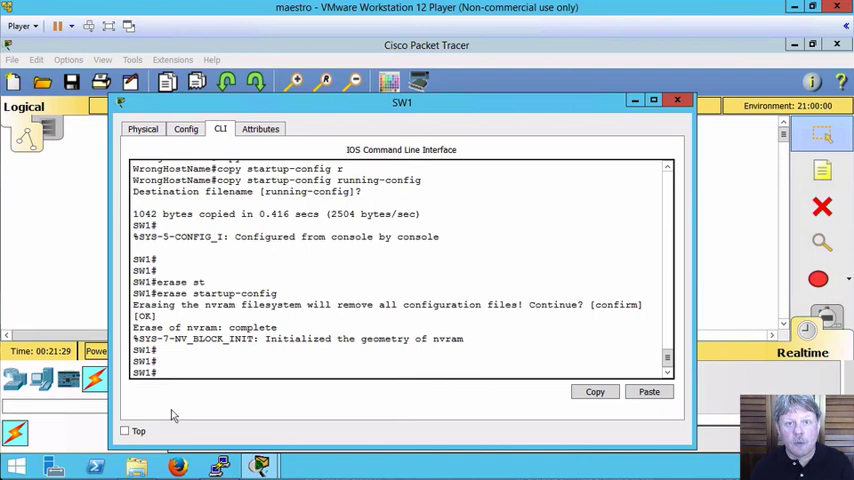
type("reload")
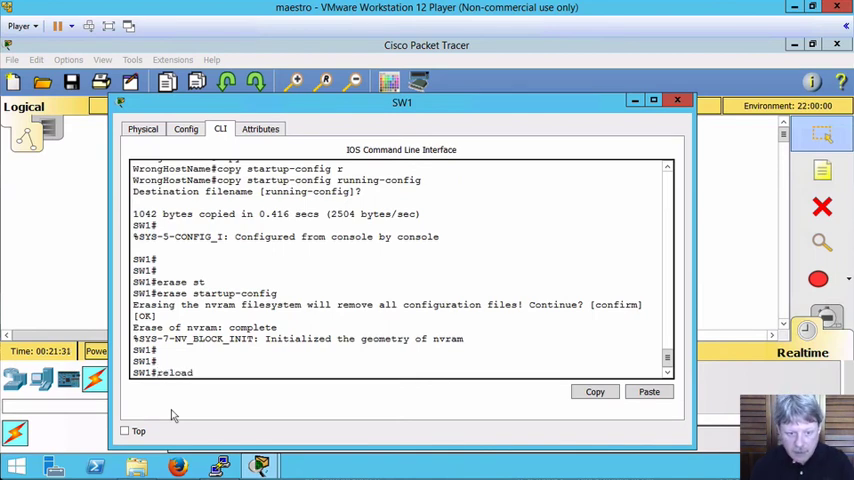